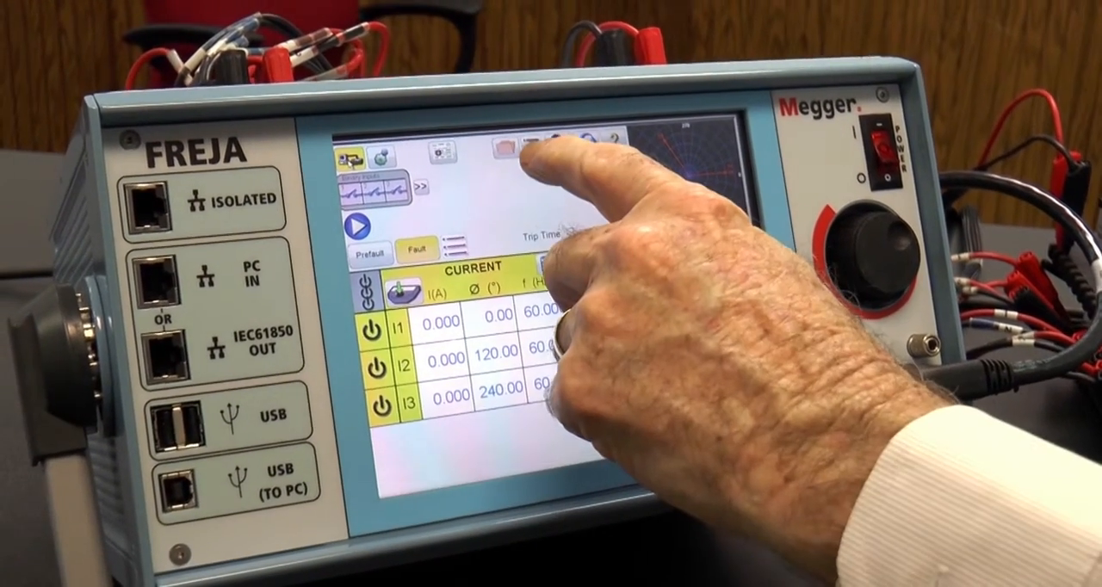
Choose the Impedance test module and select SEL as the relay manufacturer
left_click(510, 150)
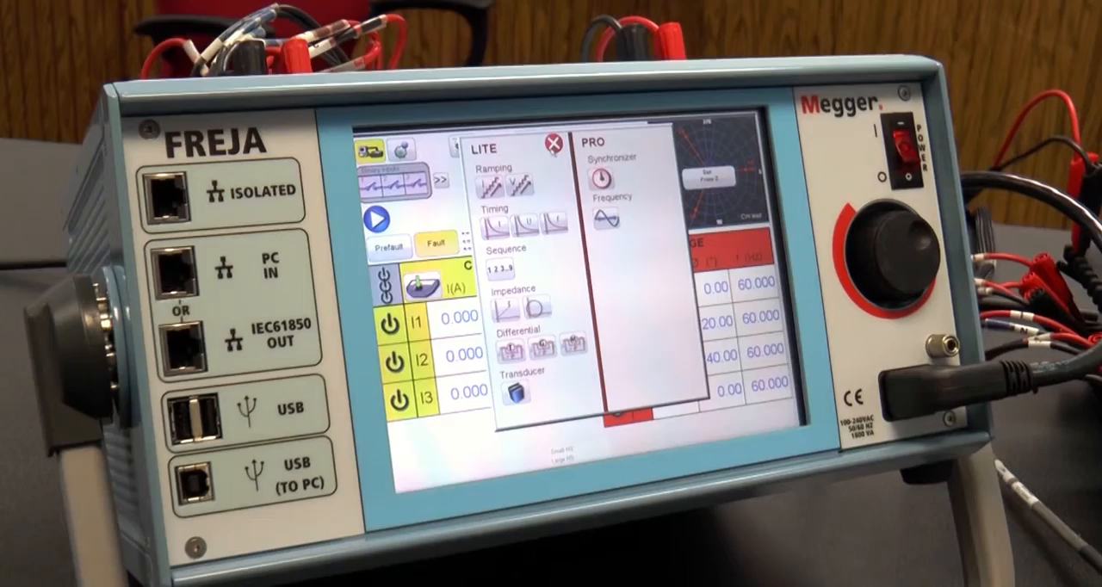
left_click(534, 306)
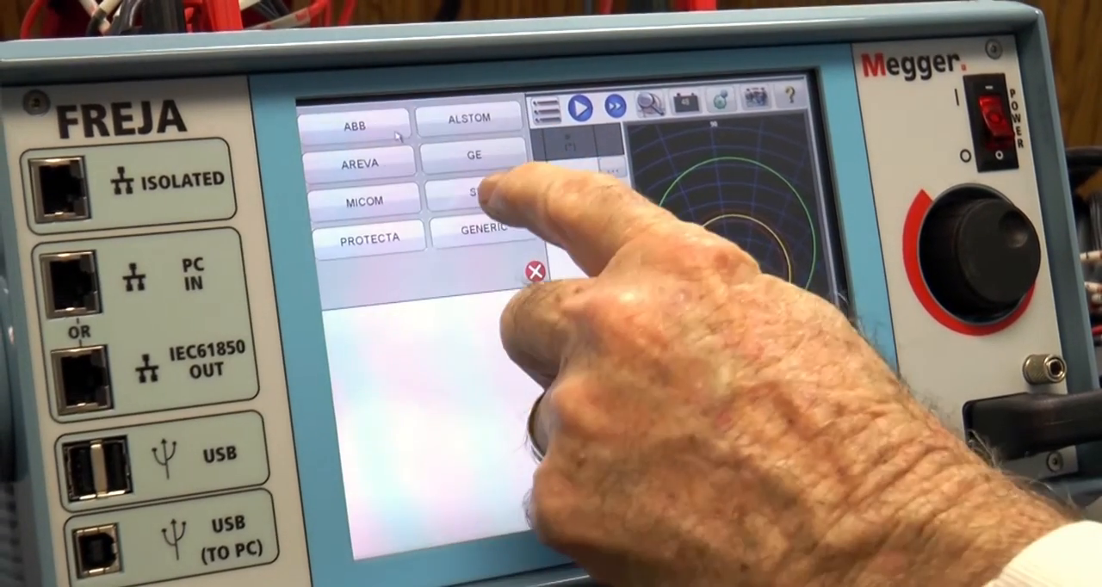
left_click(478, 192)
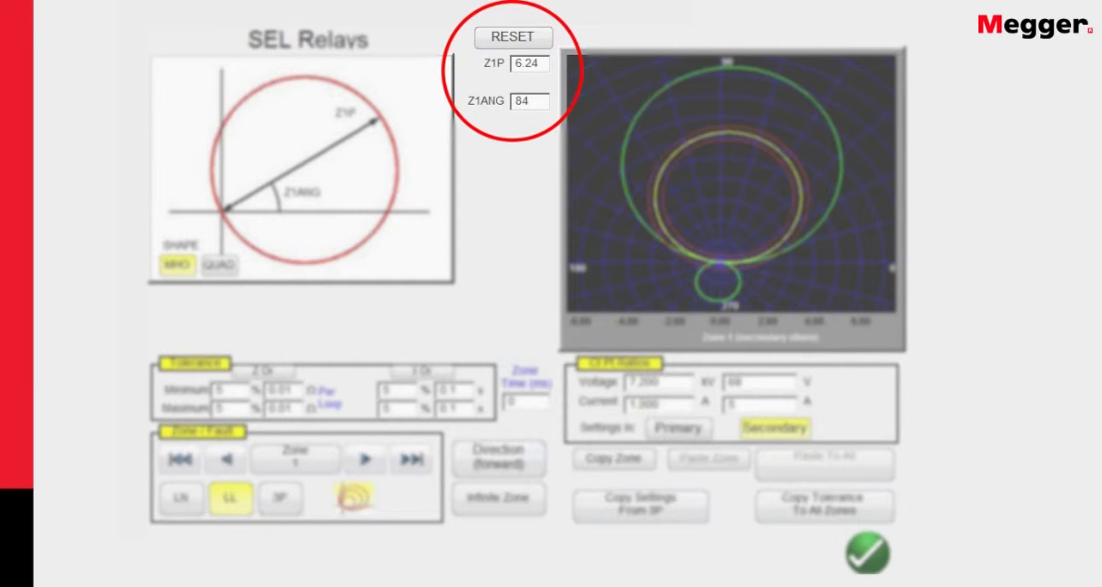
Move from zone 1 (reach 6.24, angle 84) to the reverse Zone 3 settings
left_click(365, 458)
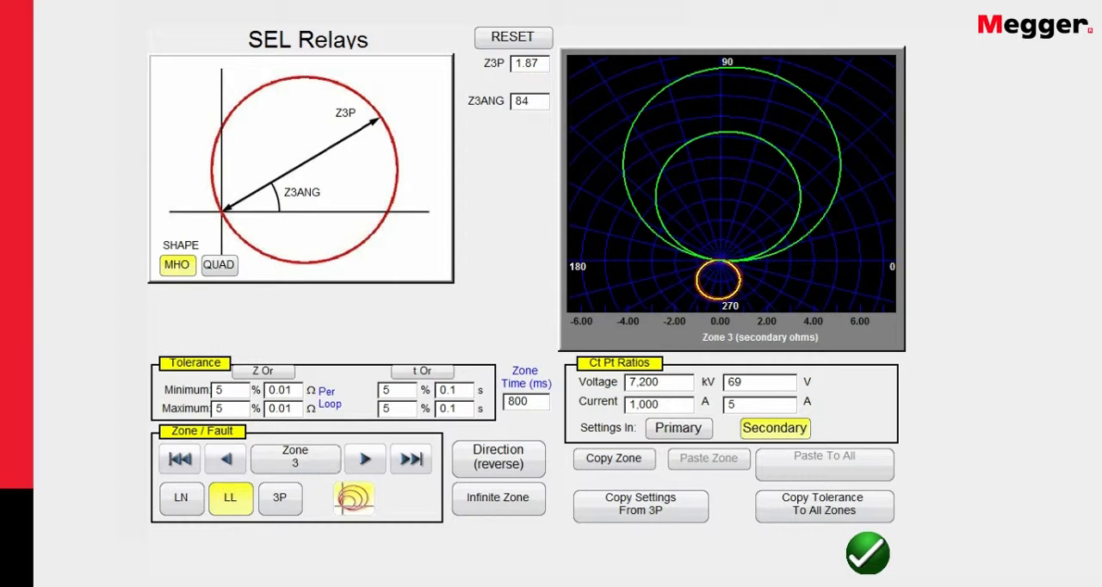
Return to Zone 1, compare QUAD and MHO shapes, and keep it a forward mho circle
left_click(179, 458)
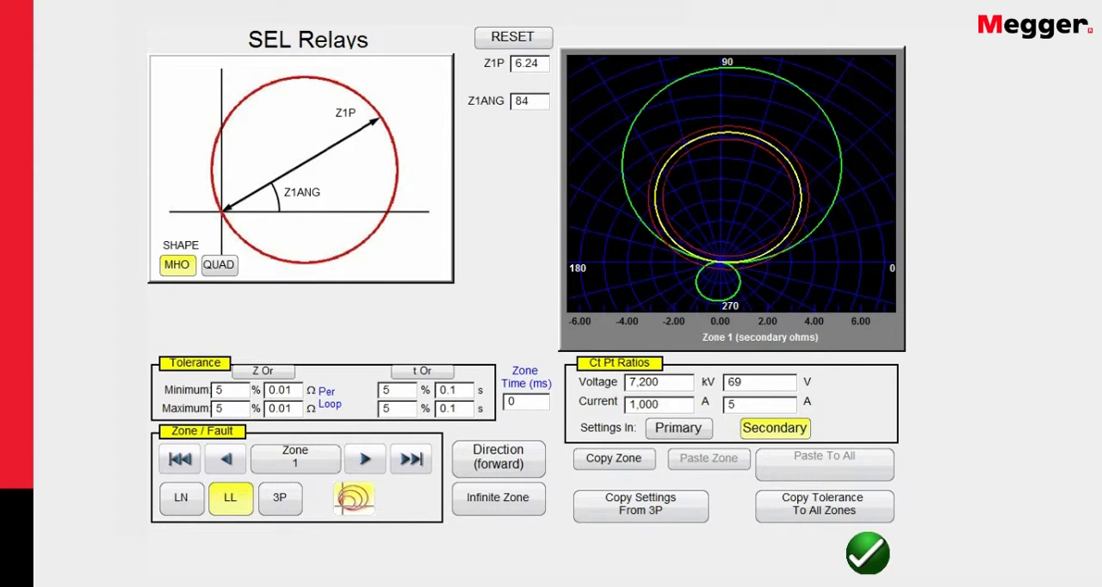
left_click(219, 265)
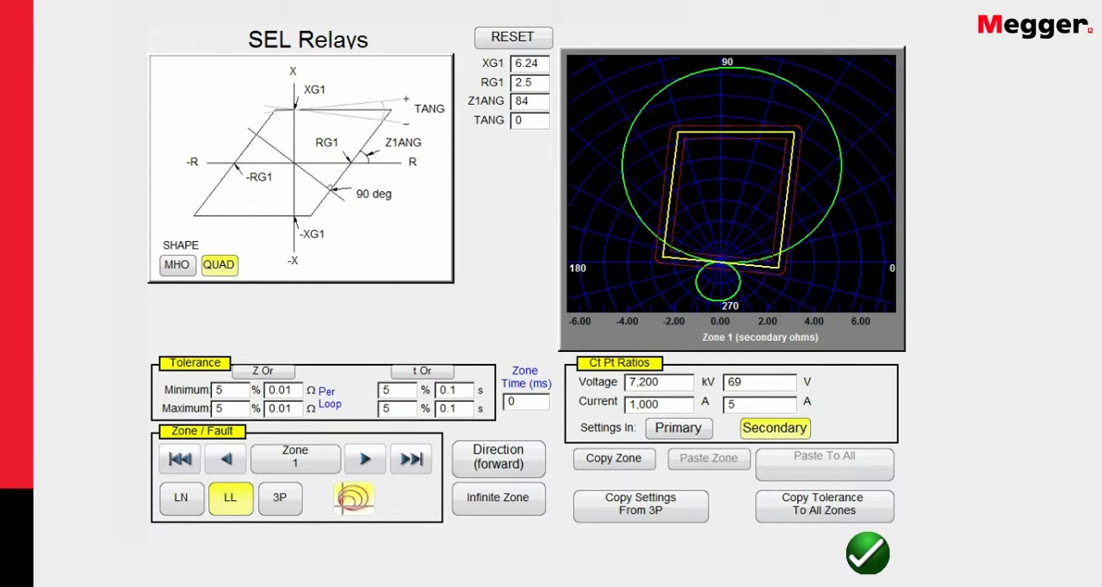
left_click(176, 265)
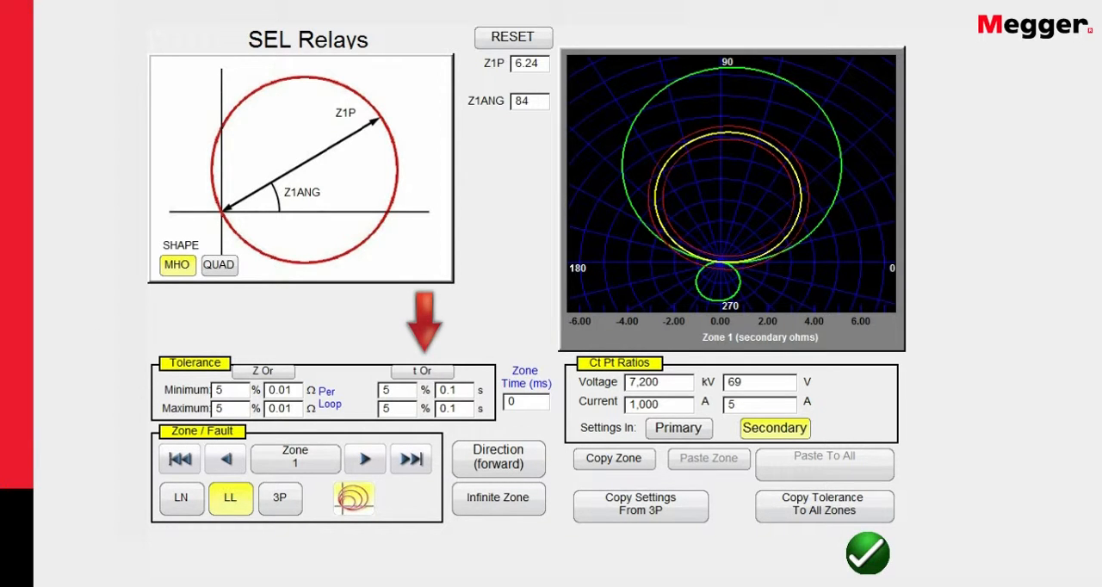
left_click(422, 370)
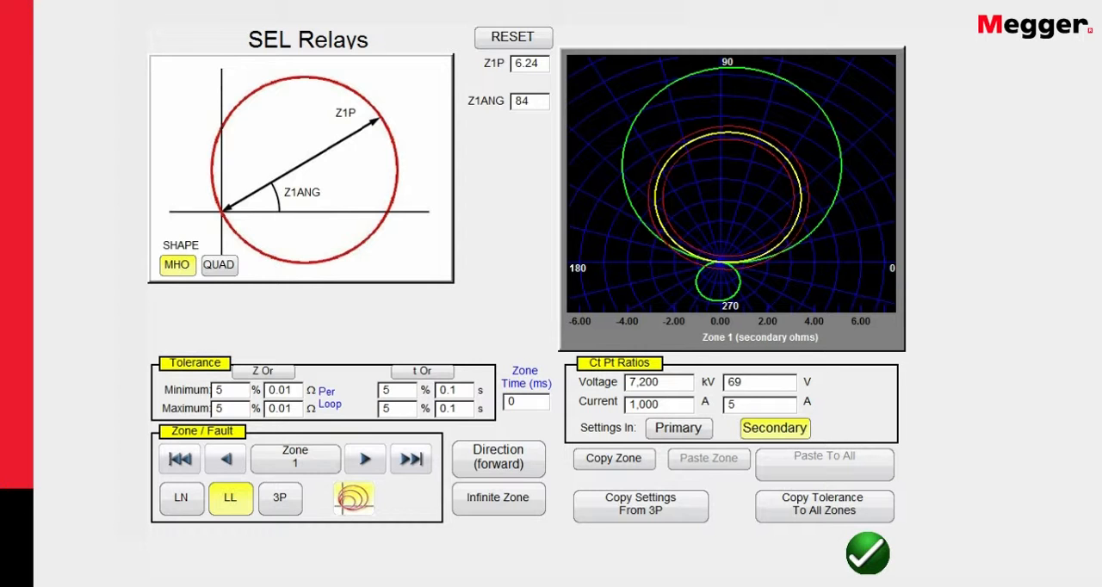
Review LN and 3P faults, return to LL, and keep settings in secondary values
left_click(181, 499)
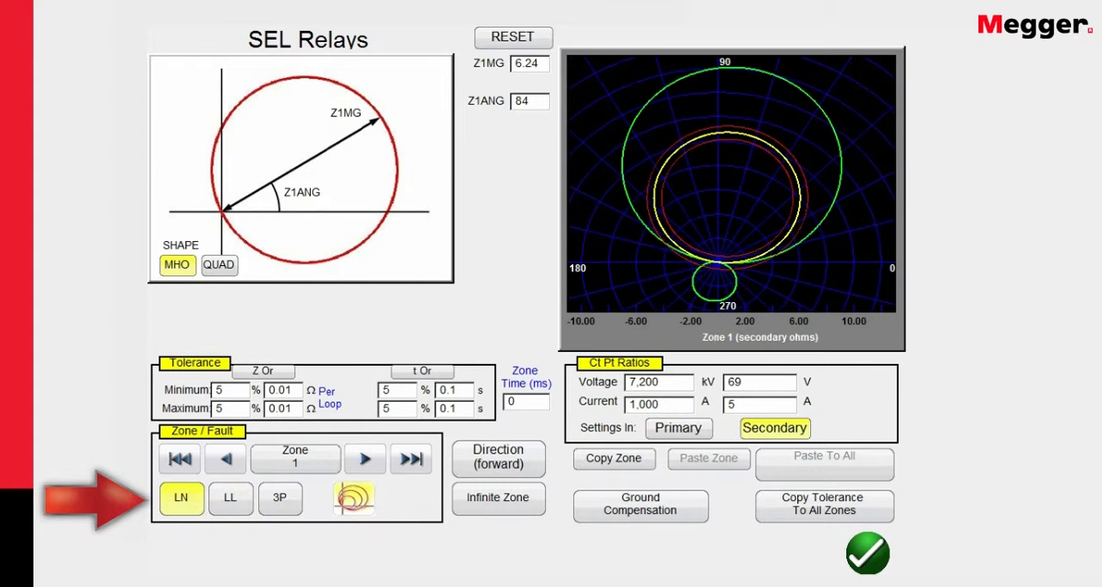
left_click(278, 500)
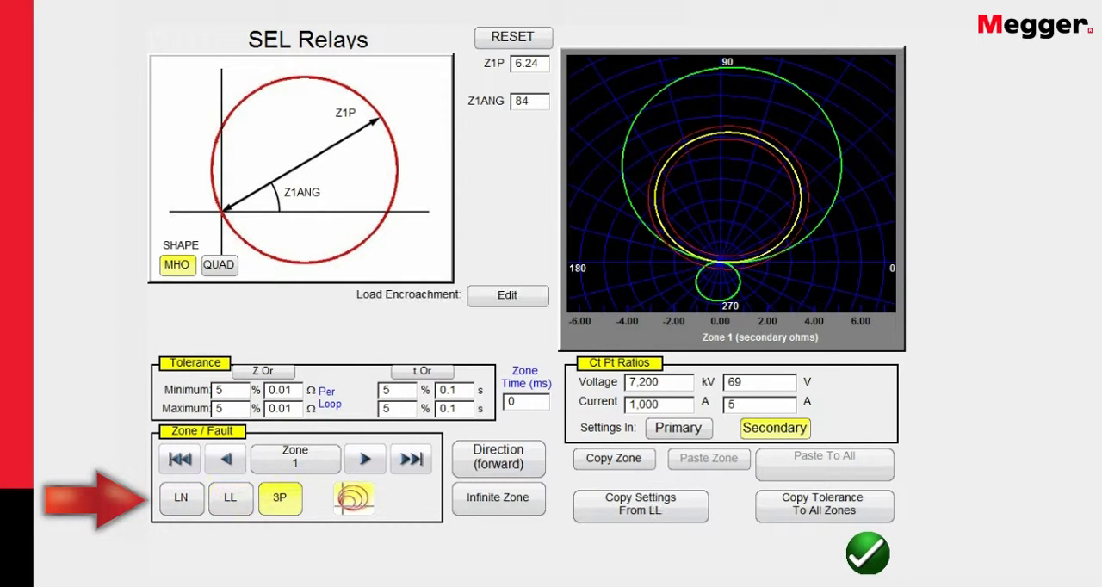
left_click(231, 499)
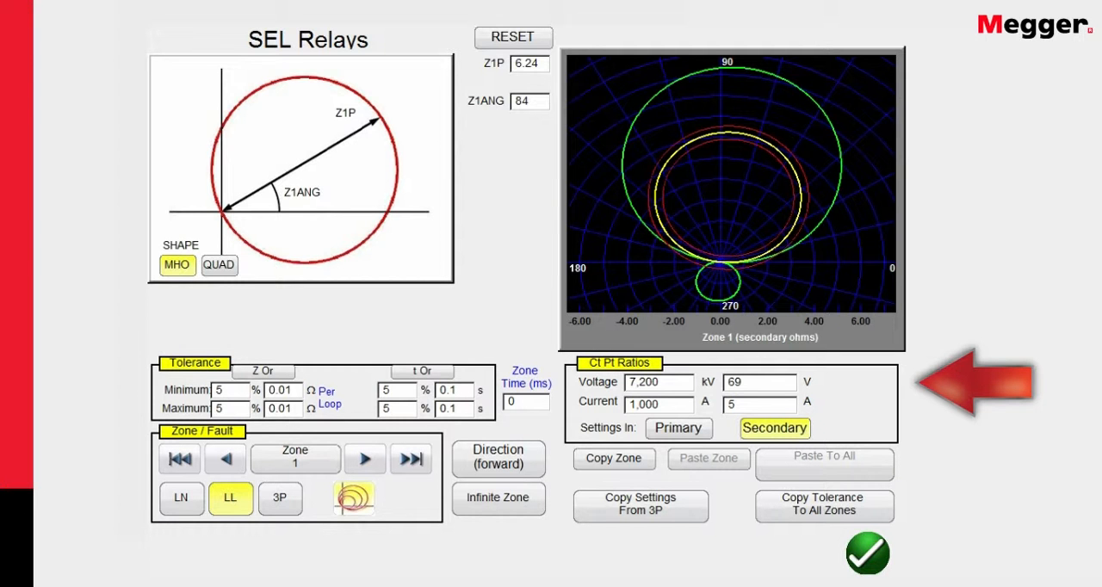
left_click(678, 427)
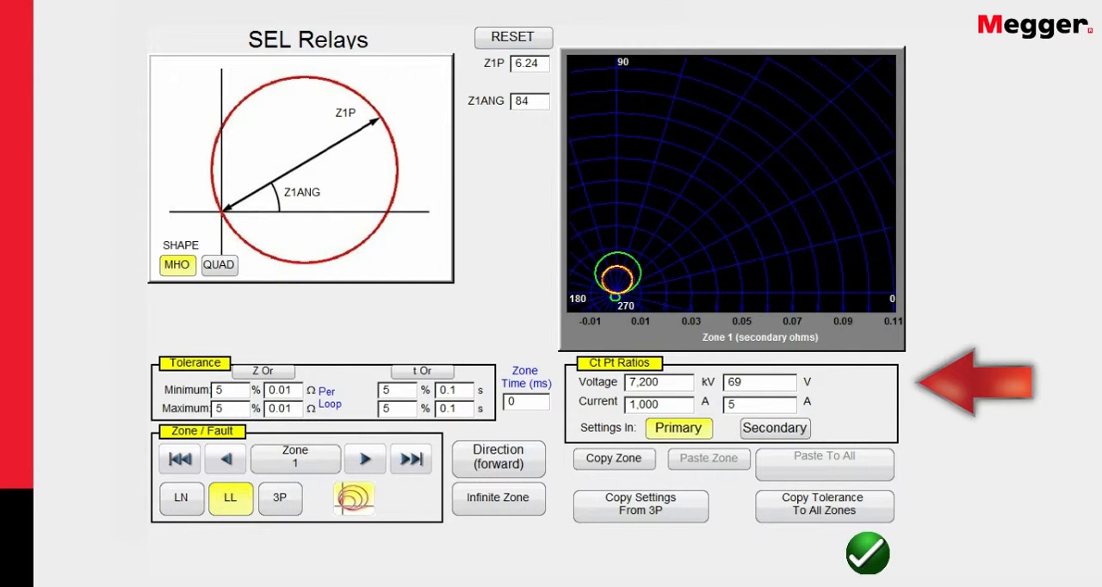
left_click(773, 427)
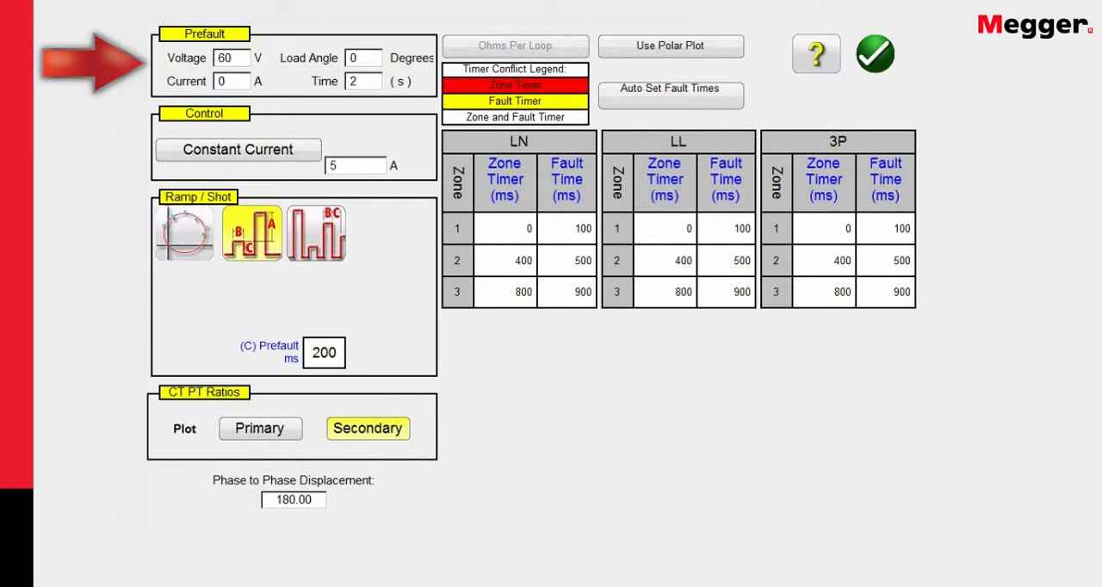
Set the prefault to 69 V, 0.5 A current and 15-degree load angle
left_click(230, 59)
type("6")
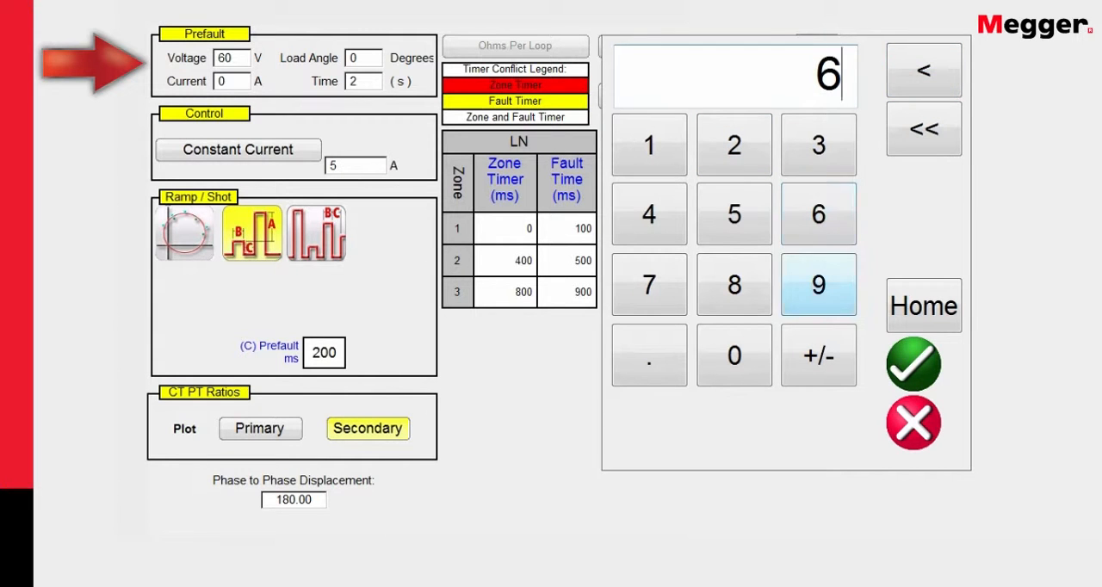
left_click(913, 365)
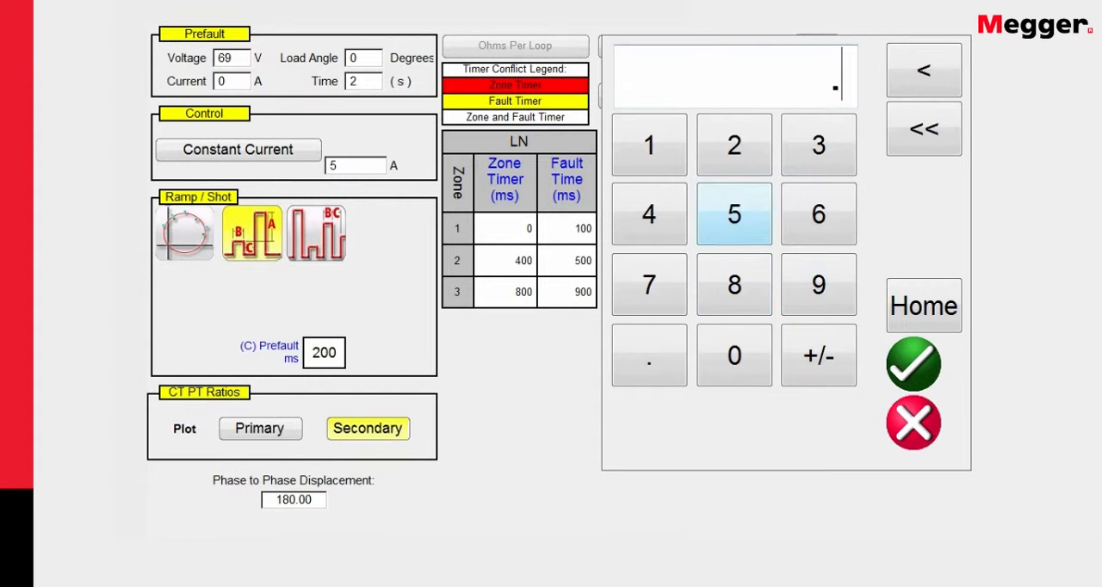
left_click(913, 365)
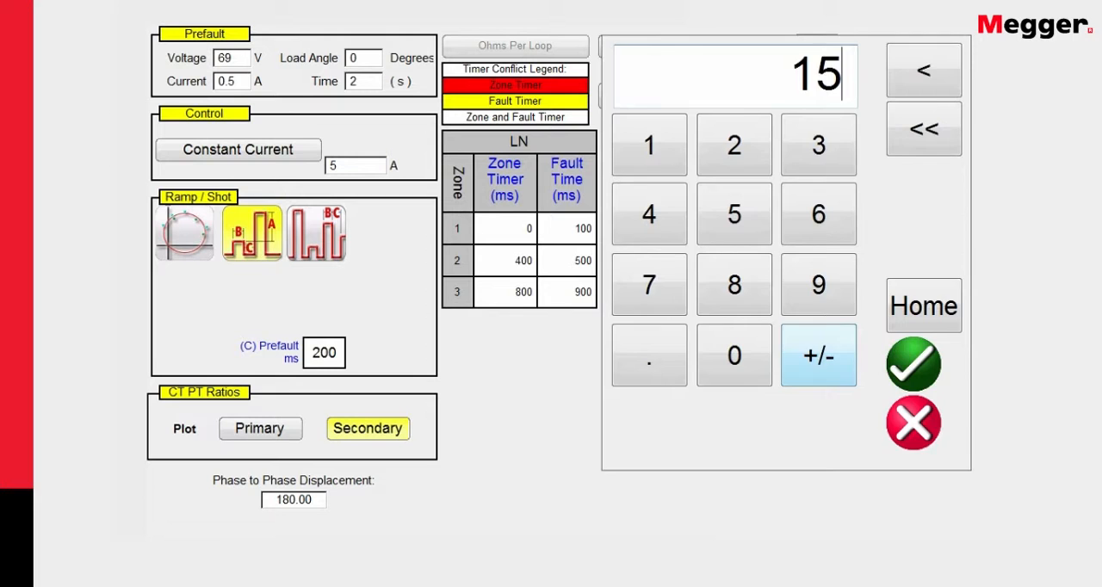
left_click(912, 363)
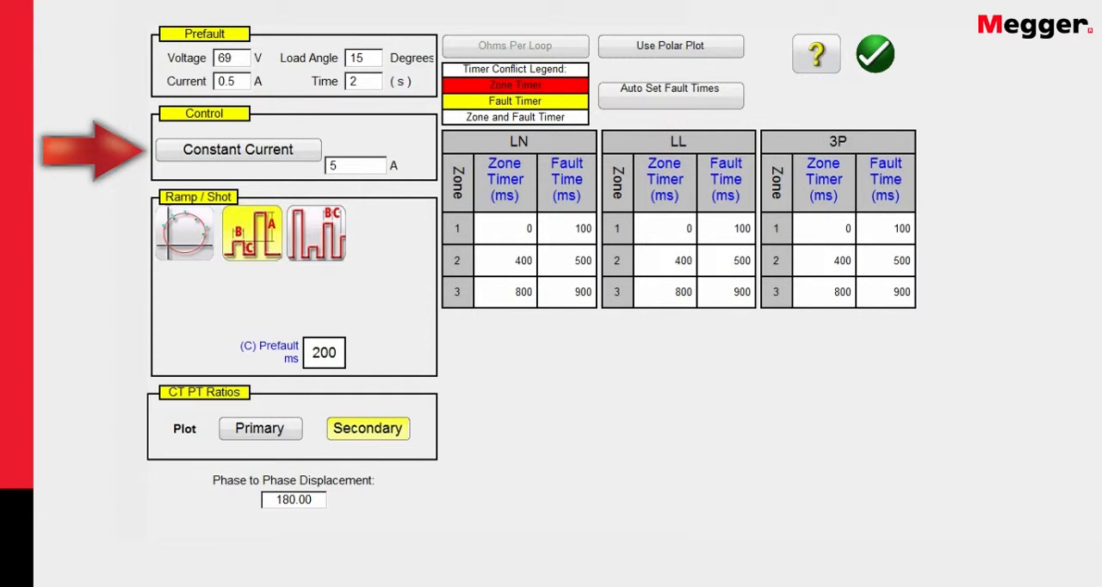
left_click(238, 148)
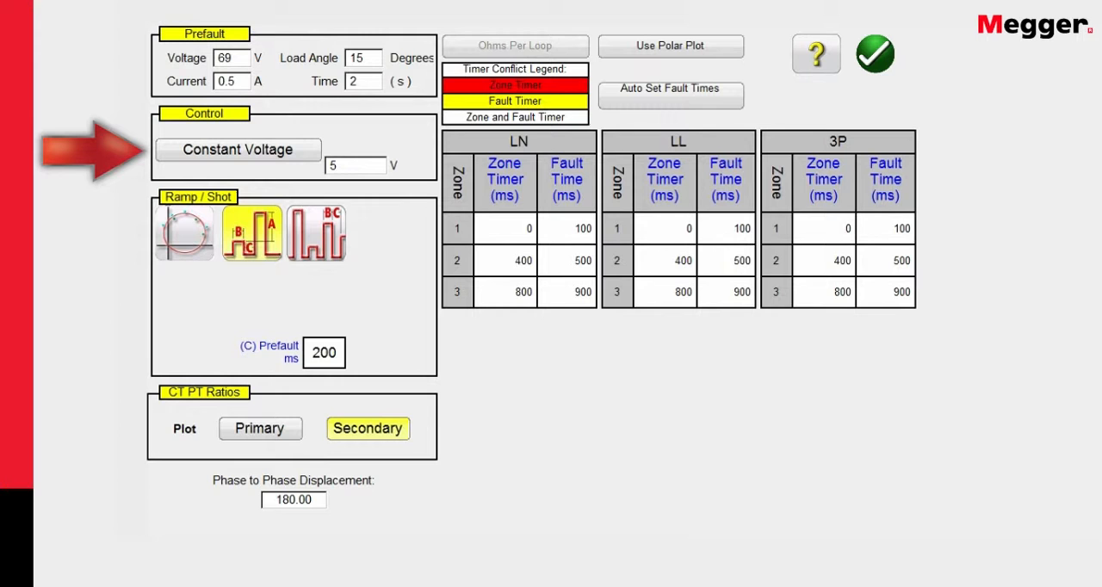
left_click(238, 148)
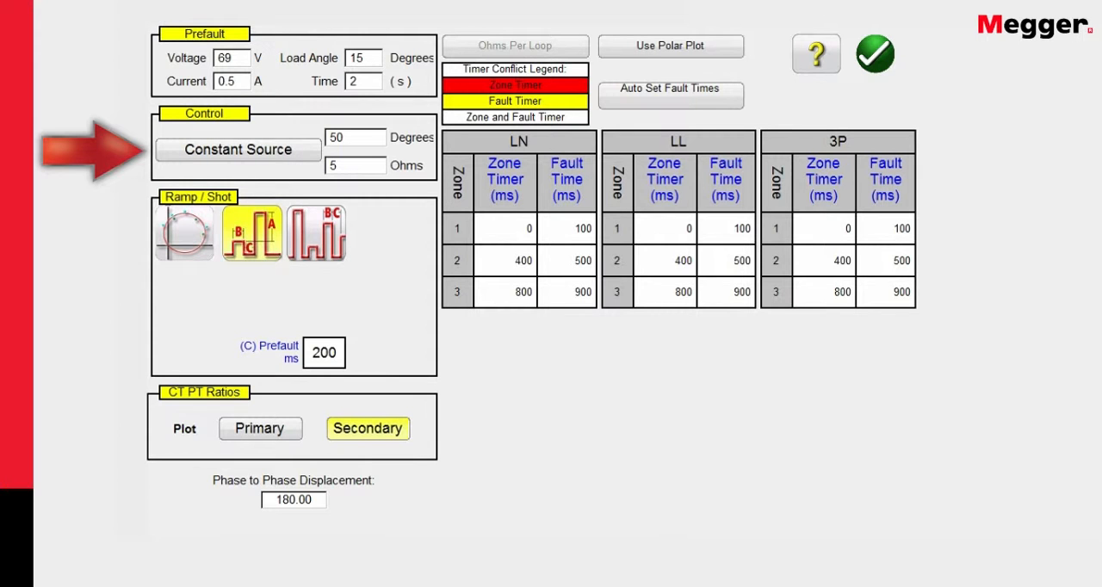
left_click(237, 148)
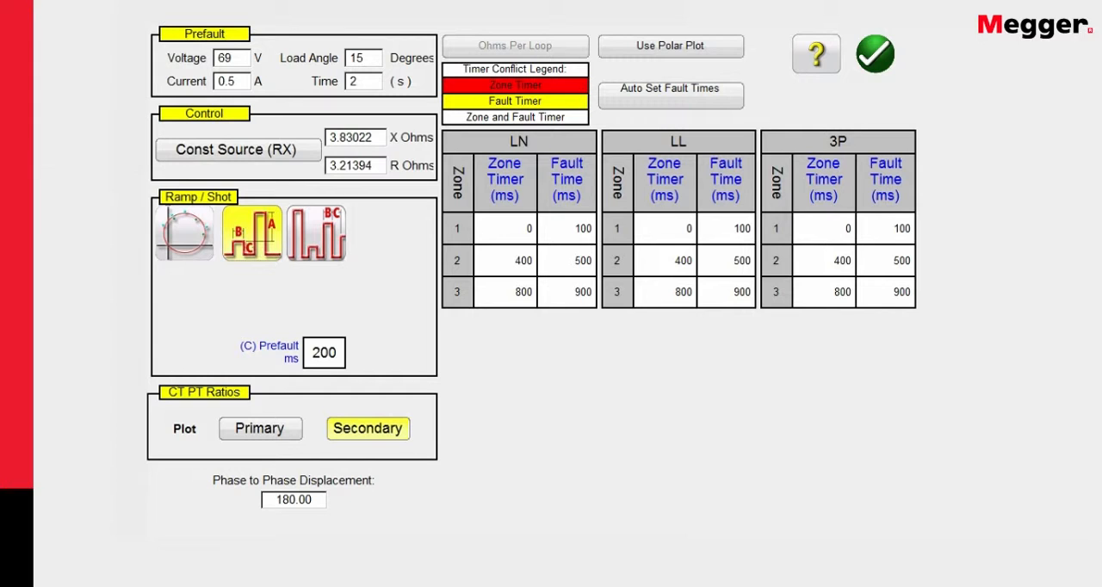
left_click(237, 148)
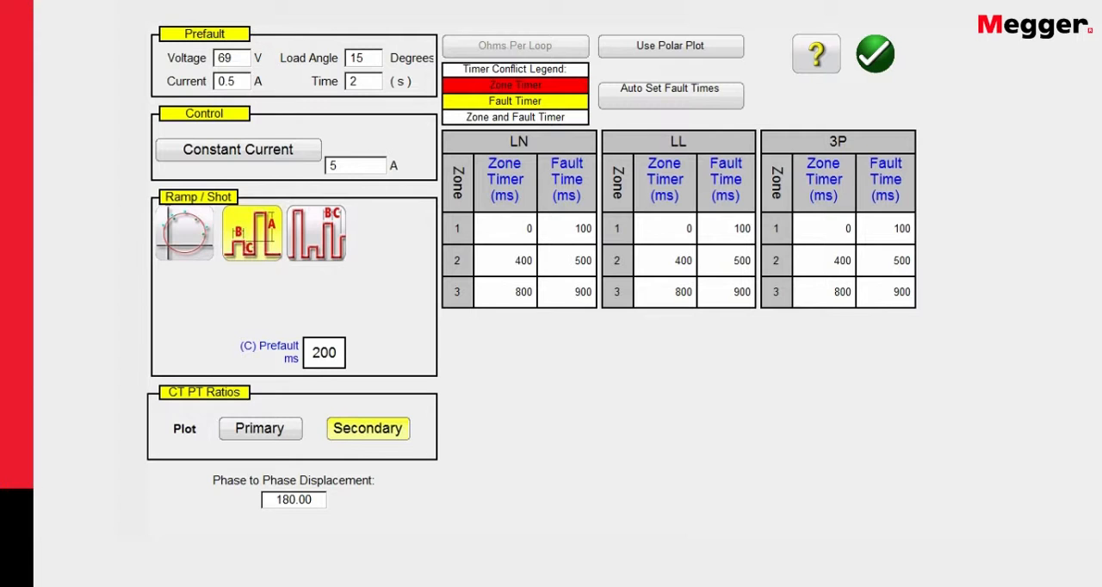
left_click(183, 234)
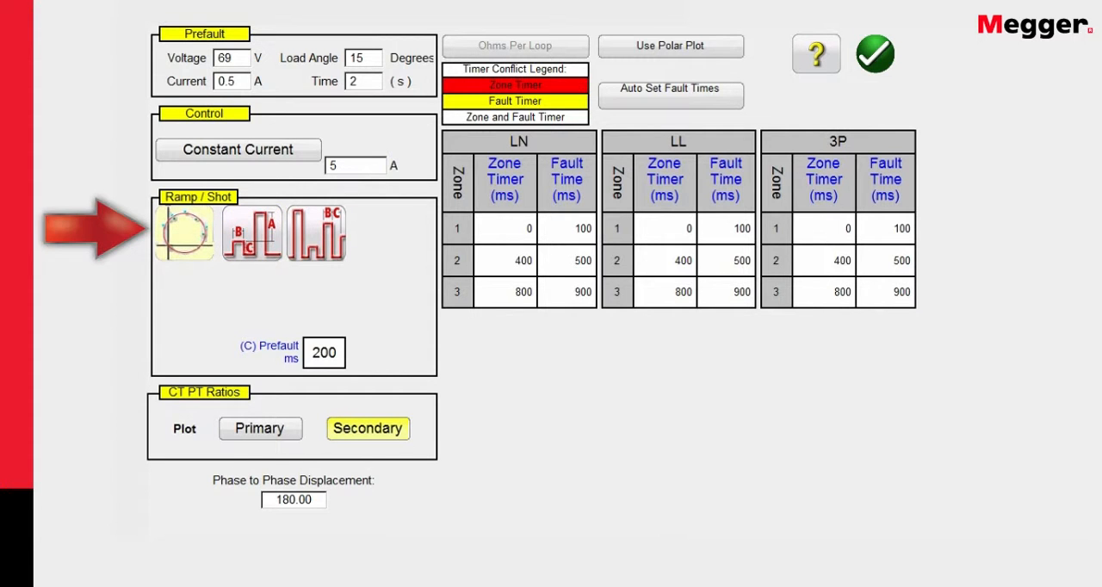
left_click(317, 232)
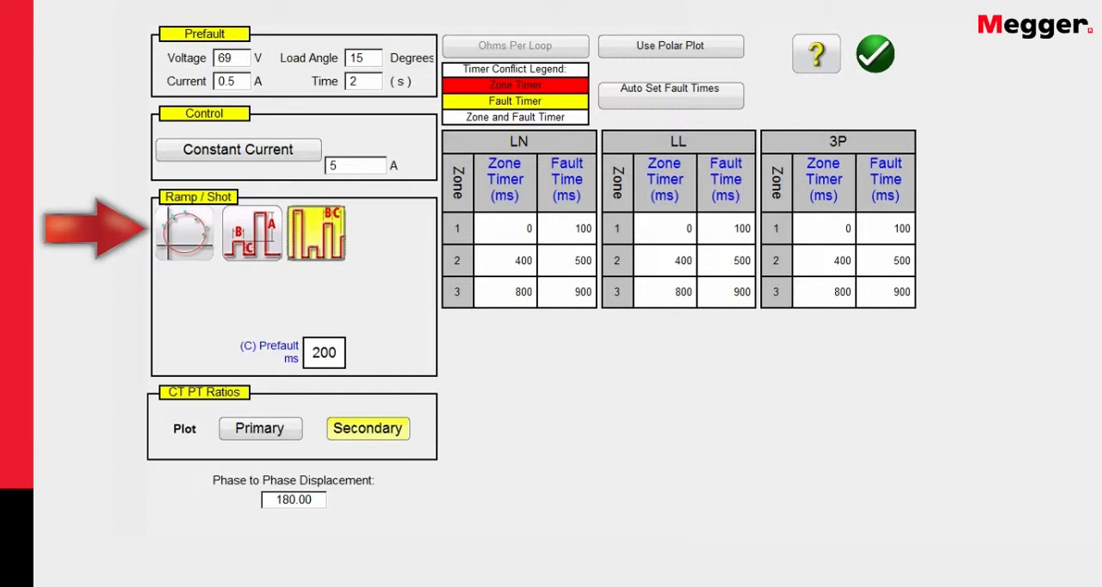
left_click(251, 232)
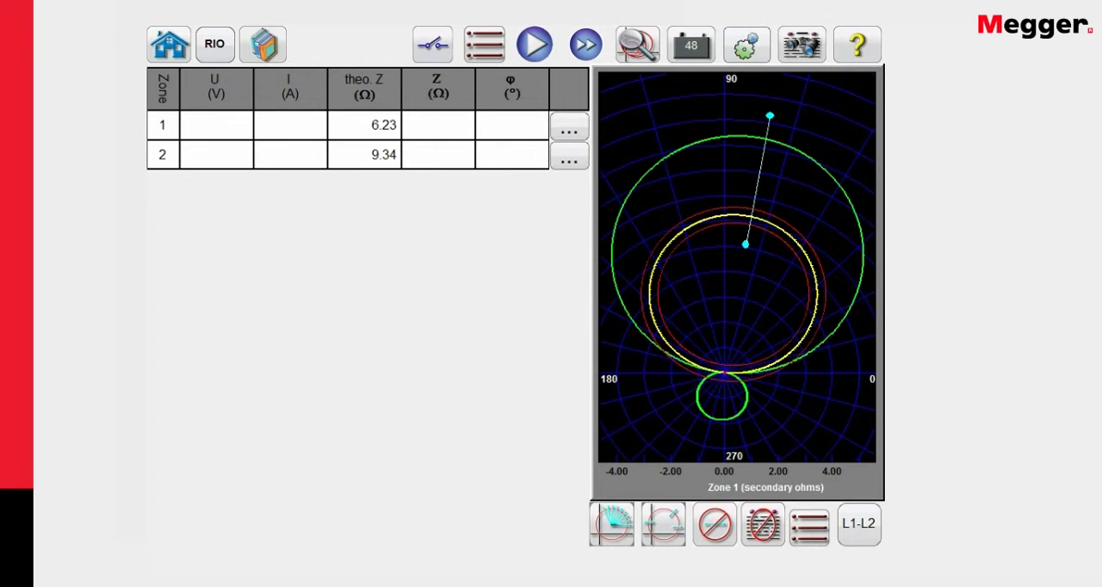
Run the L1-L2 search line test, measuring 6.14 and 9.25 ohms for zones 1 and 2
left_click(534, 45)
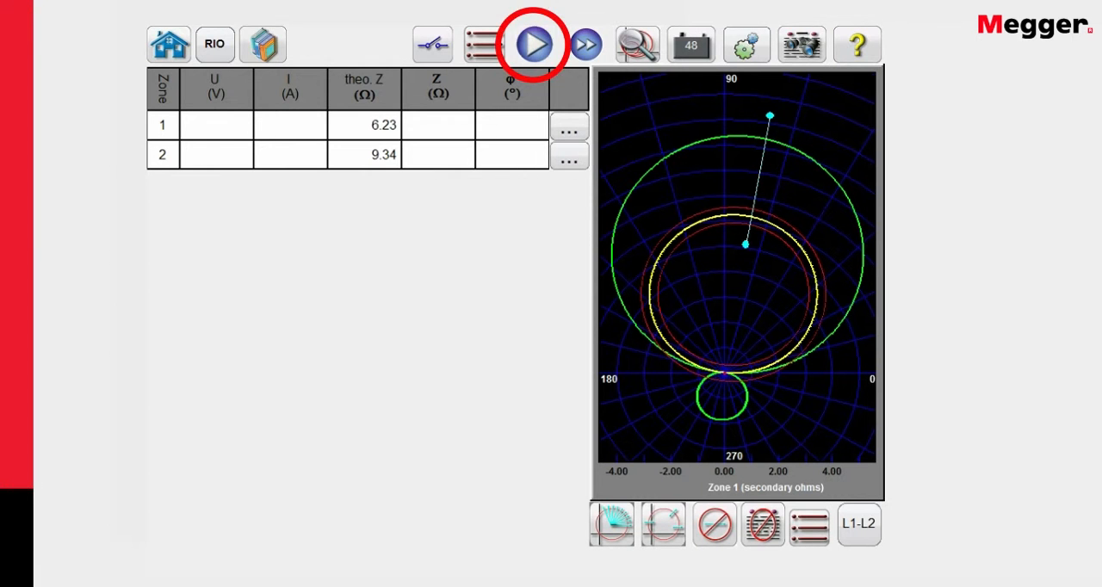
left_click(532, 45)
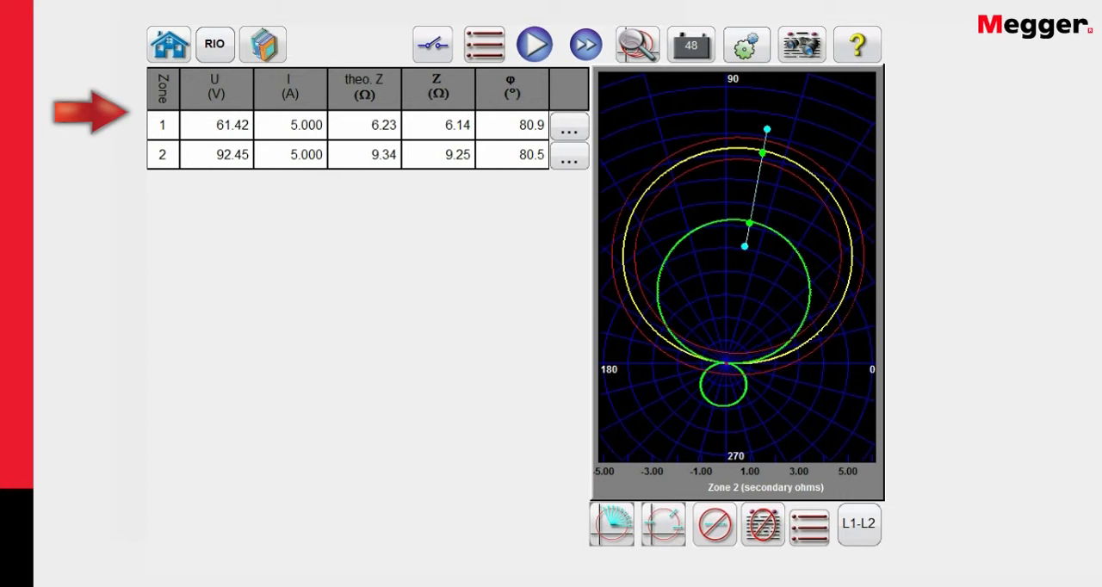
View the report listing zones 1 and 2 as Pass, then bring up its options menu
left_click(801, 45)
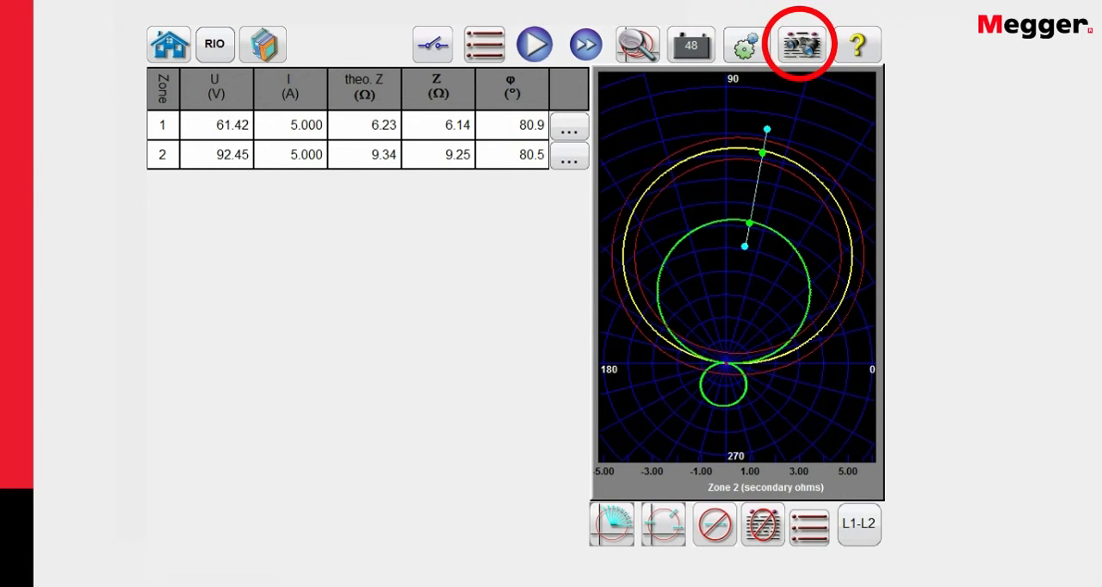
left_click(801, 44)
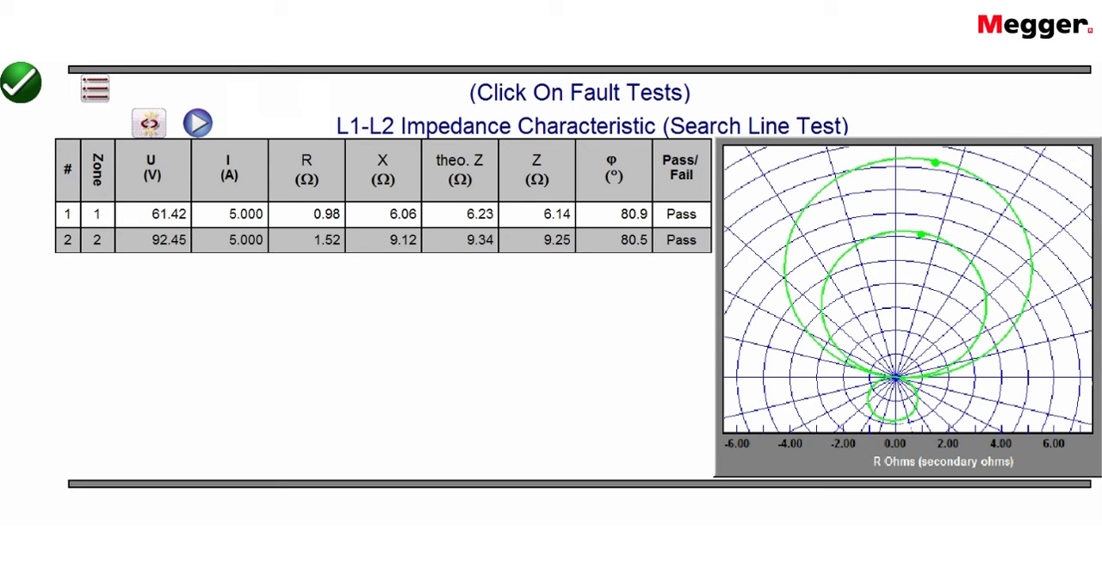
left_click(93, 89)
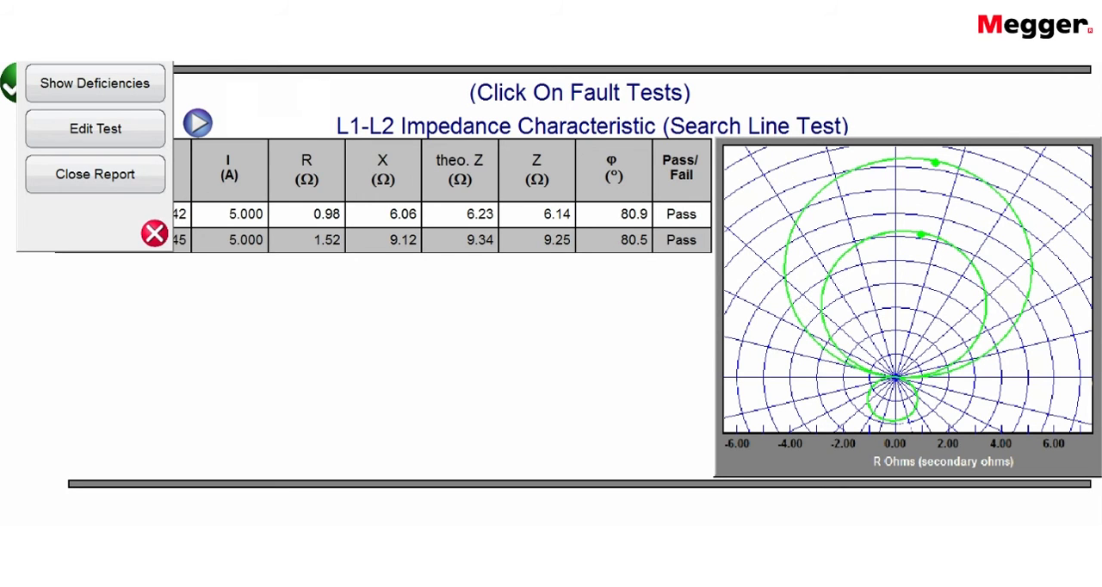